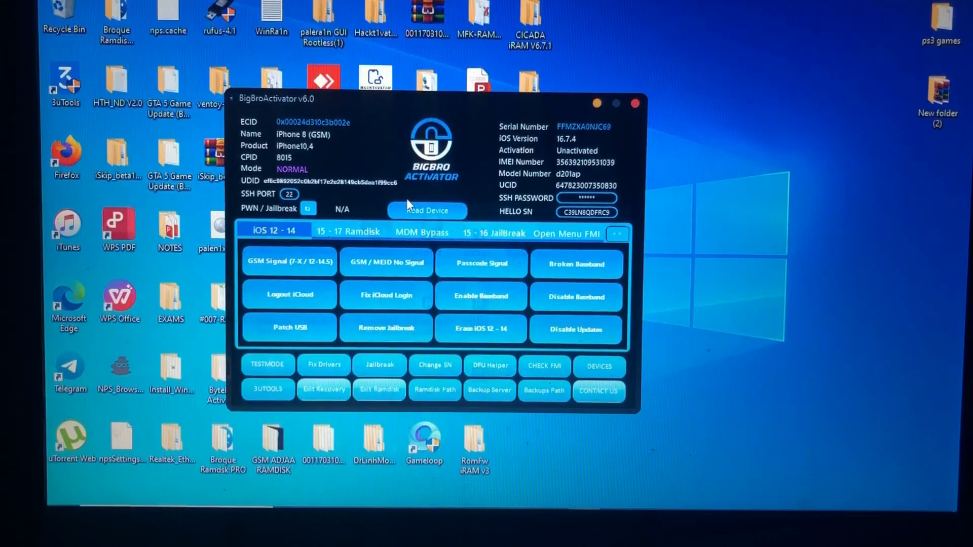
# Show the 15–17 Ramdisk tools in Automatic Mode with iOS 16 selected.
pyautogui.click(348, 232)
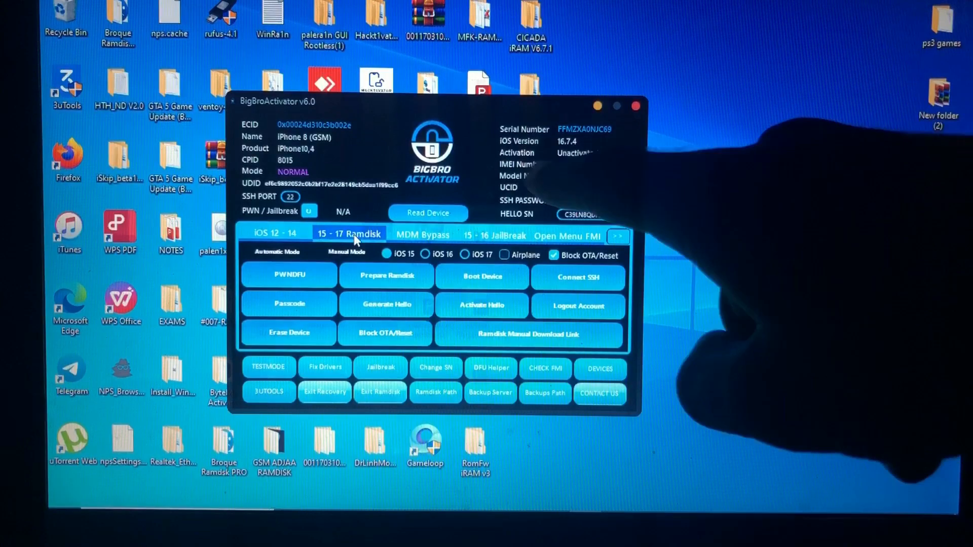
pyautogui.click(428, 213)
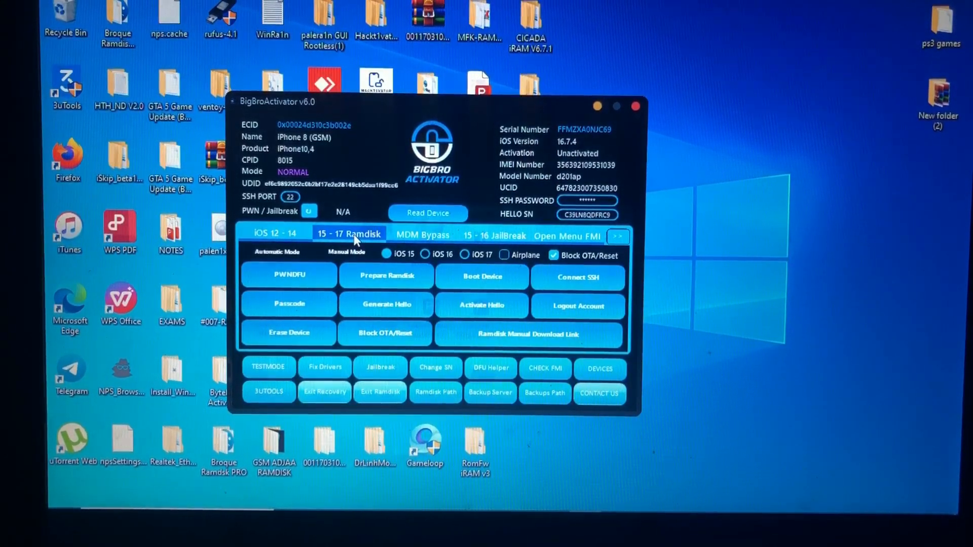
pyautogui.click(427, 255)
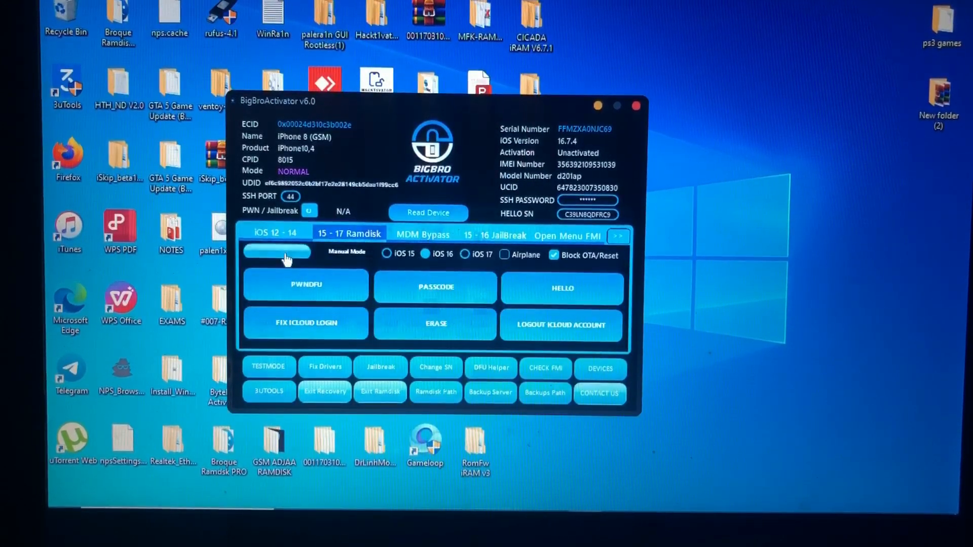
# Switch the ramdisk tools to Manual Mode on iOS 16 and expand the '>>' log panel.
pyautogui.click(274, 252)
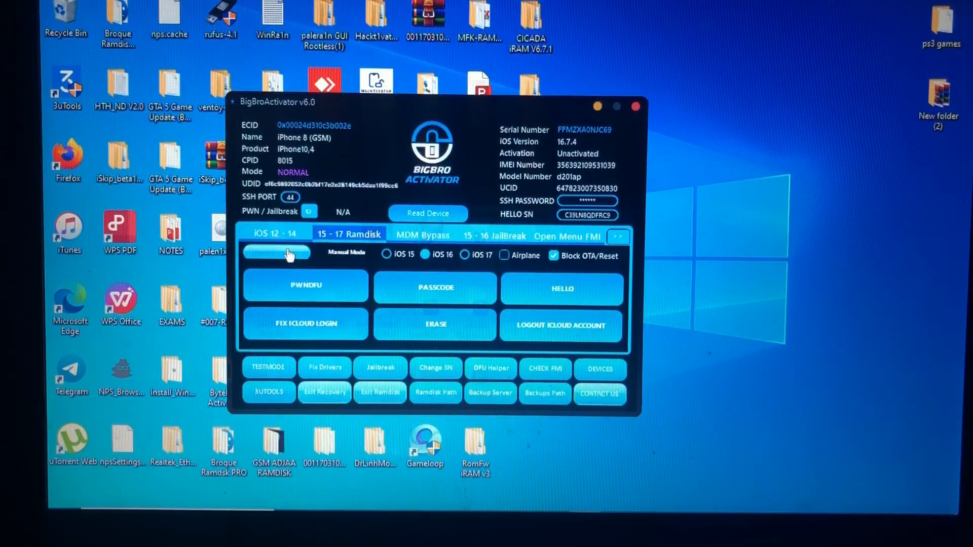
pyautogui.click(275, 253)
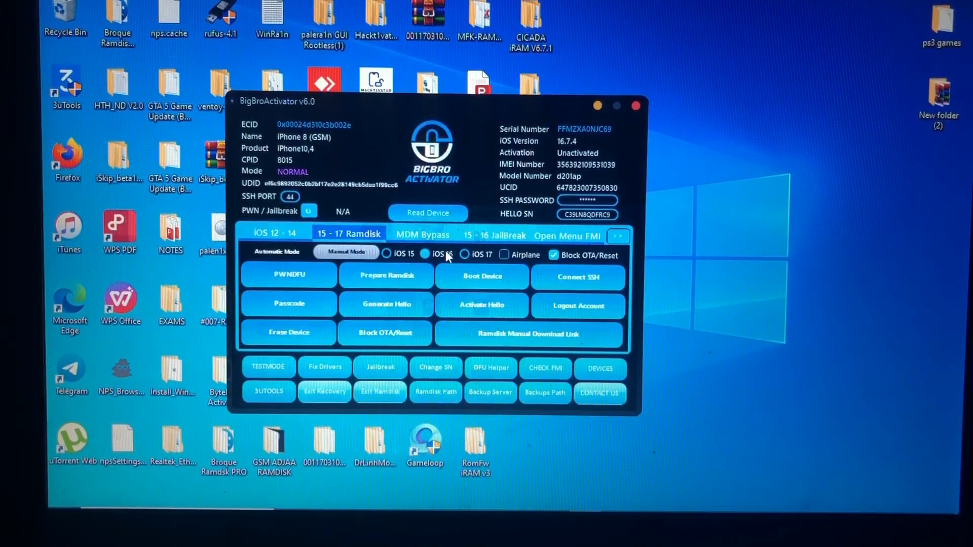
pyautogui.click(426, 255)
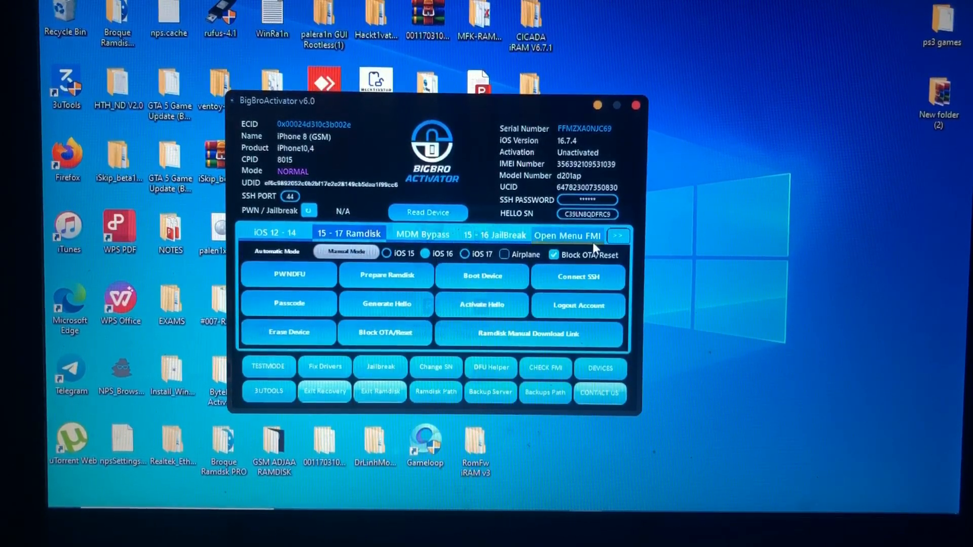
pyautogui.click(617, 235)
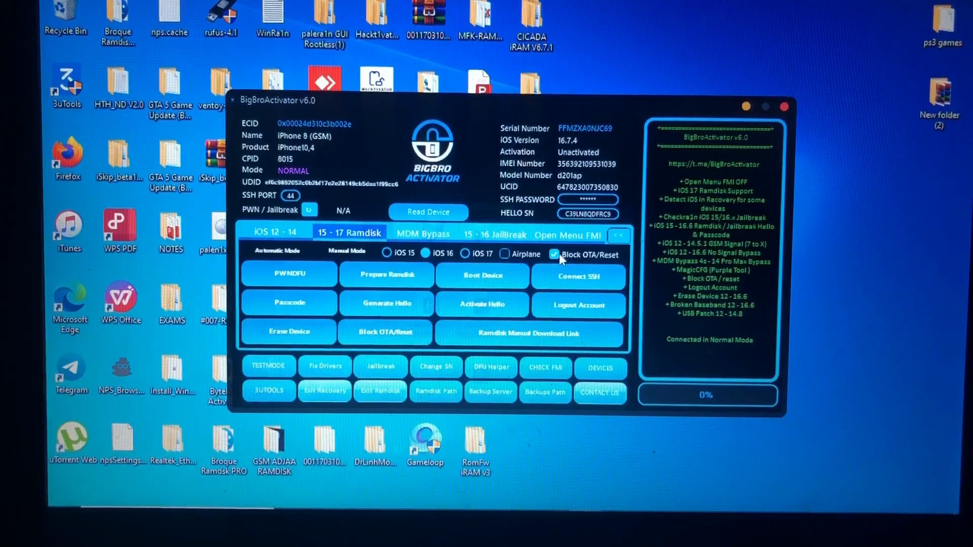
# Turn off 'Block OTA/Reset' and launch the DFU Helper.
pyautogui.click(555, 255)
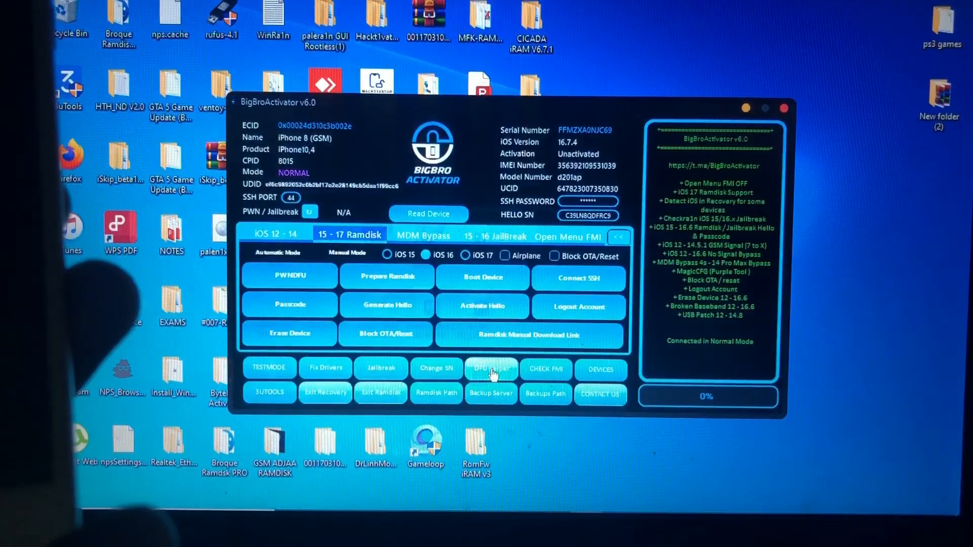
pyautogui.click(491, 367)
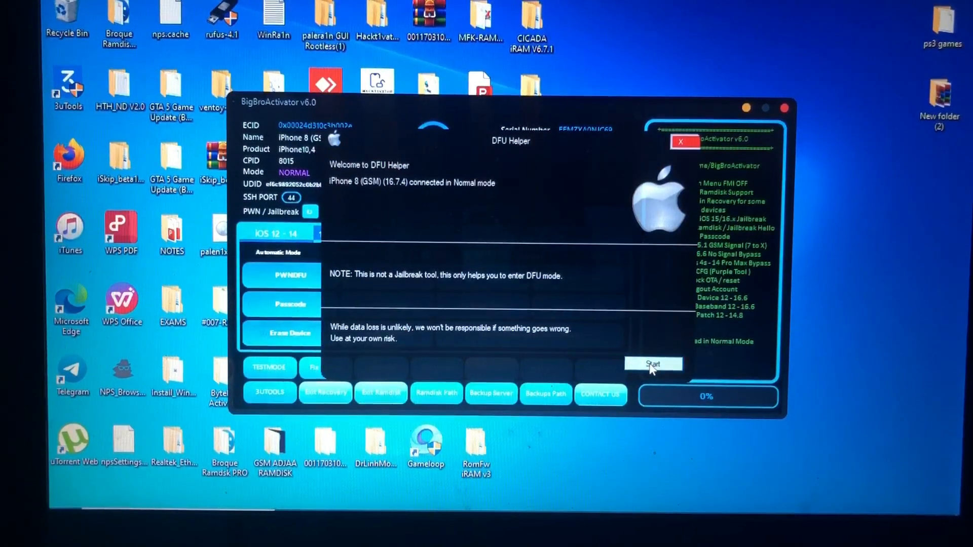
# Walk the DFU Helper through Start, Next and the timed button-hold countdown into DFU mode.
pyautogui.click(654, 364)
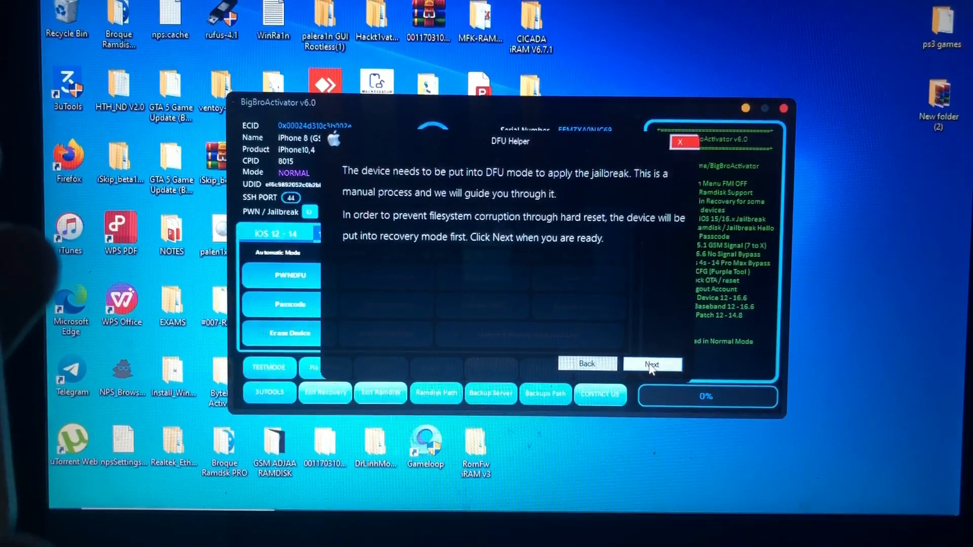
pyautogui.click(652, 364)
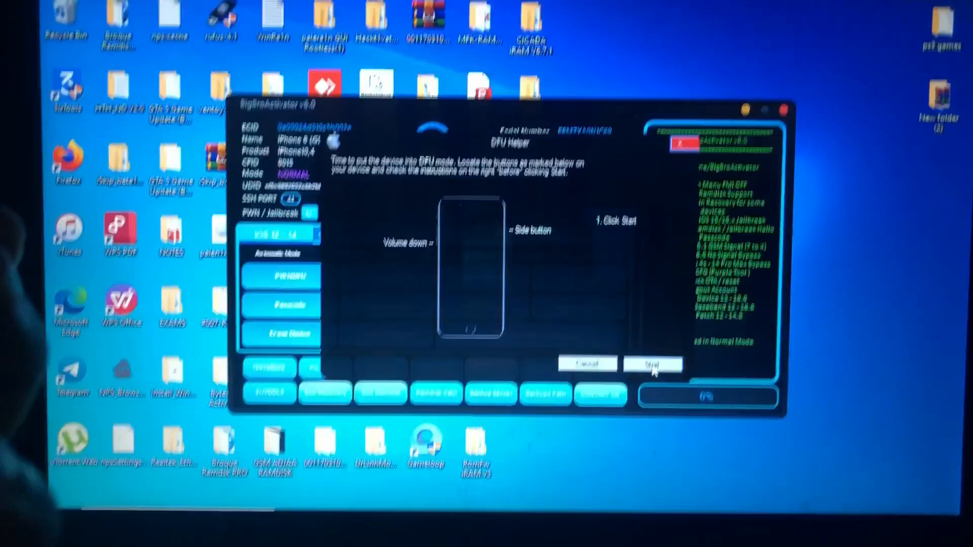
pyautogui.click(651, 364)
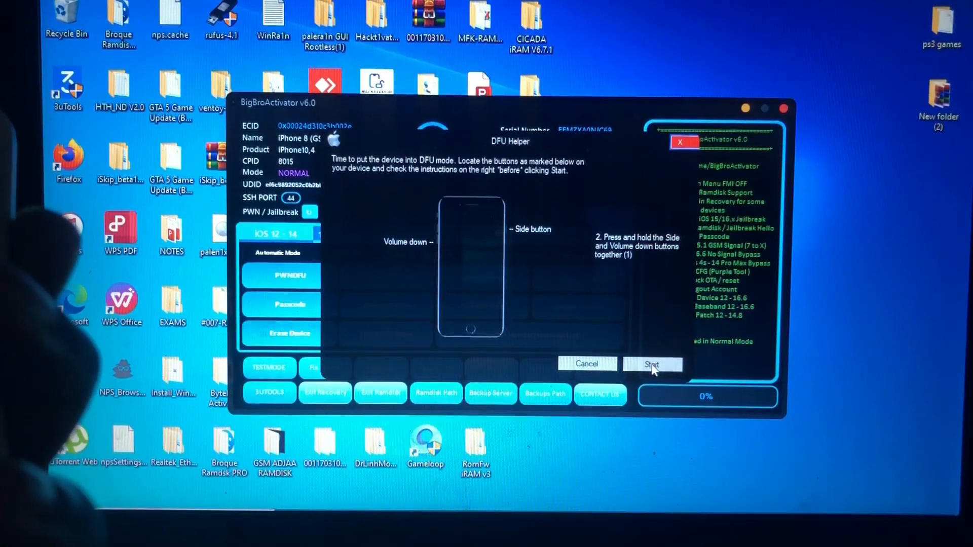
pyautogui.click(652, 364)
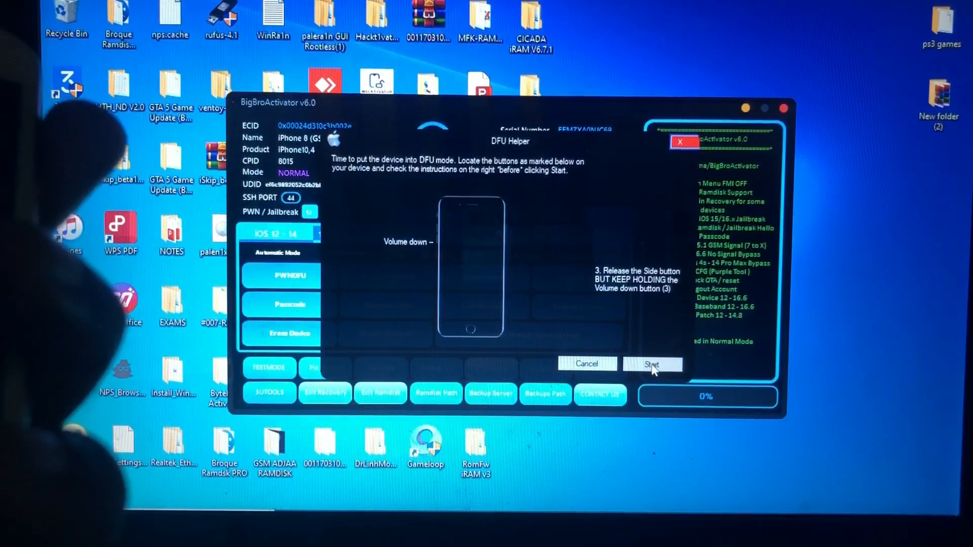
pyautogui.click(652, 364)
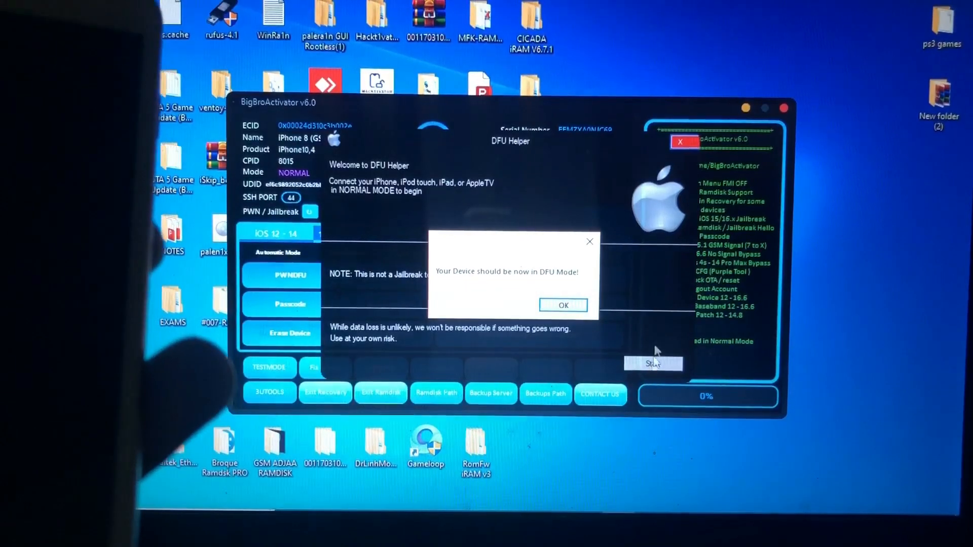
pyautogui.moveTo(571, 309)
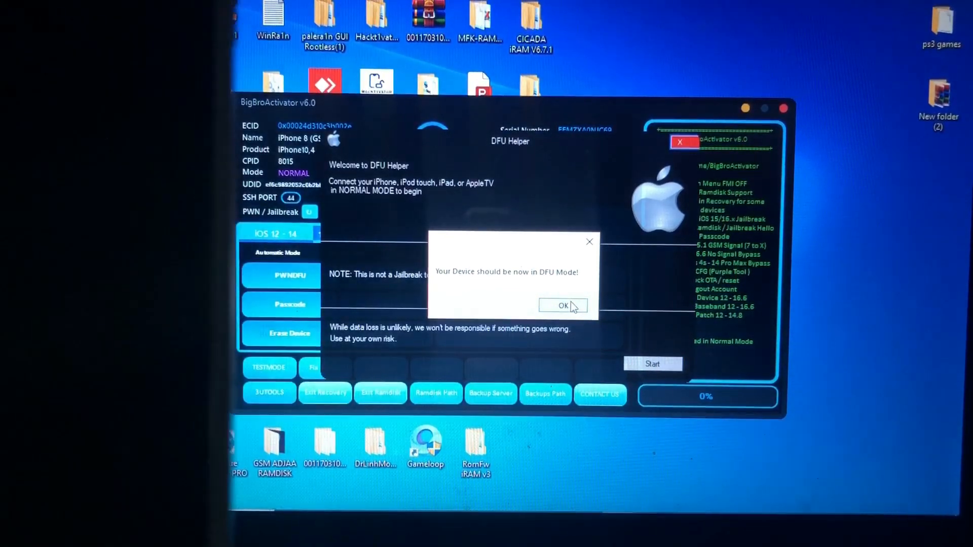
# Confirm the 'Device should be now in DFU Mode' message and return to the main window.
pyautogui.click(563, 305)
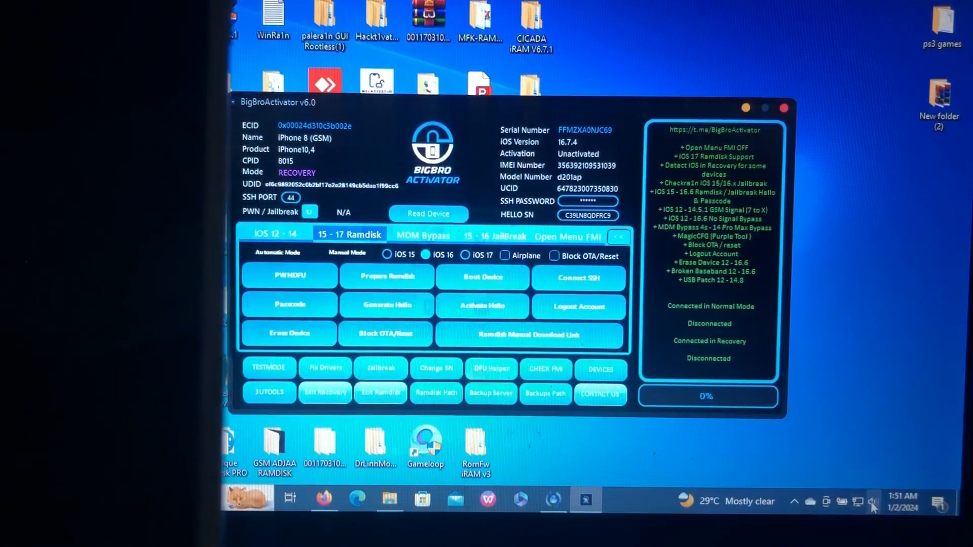
pyautogui.click(872, 500)
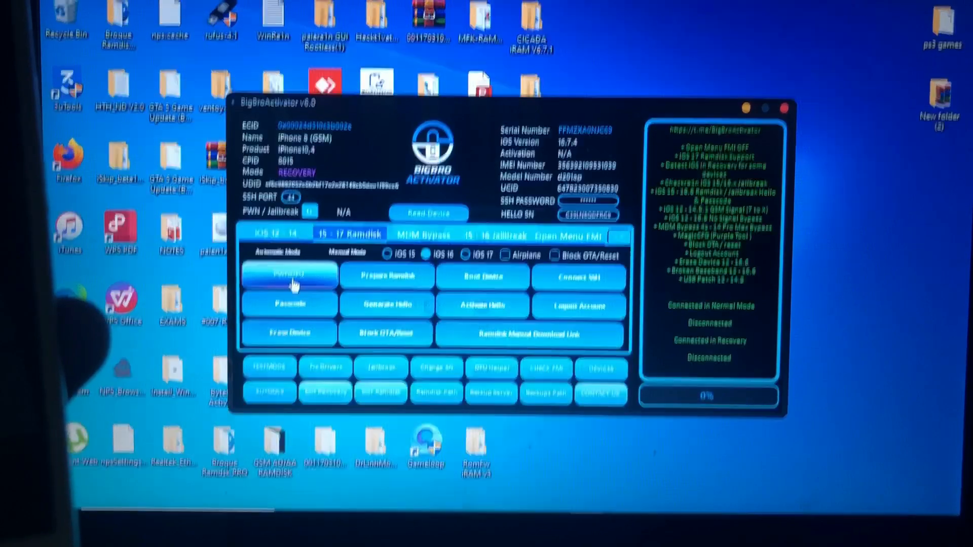
# Run PWNDFU on the A11 iPhone until the pwn status reads Gaster.
pyautogui.click(289, 276)
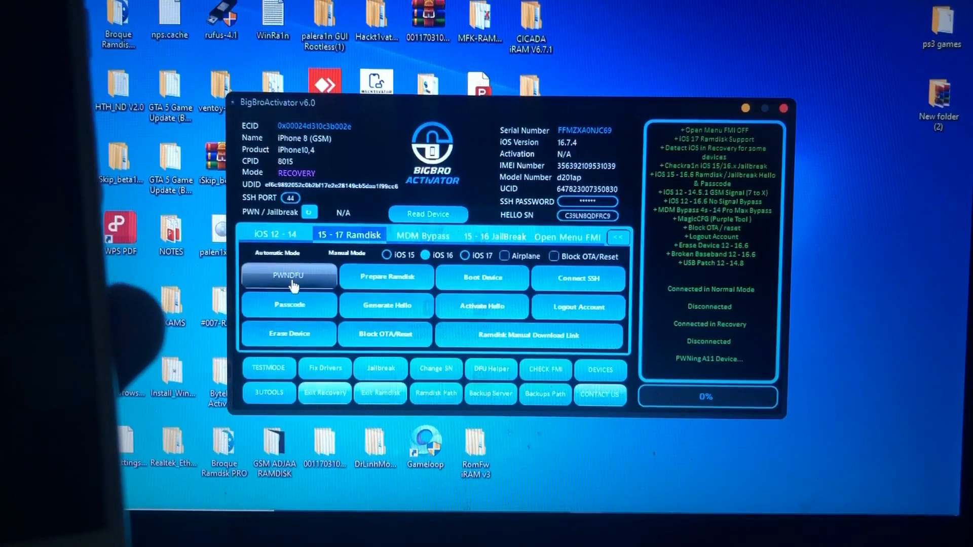
pyautogui.moveTo(345, 313)
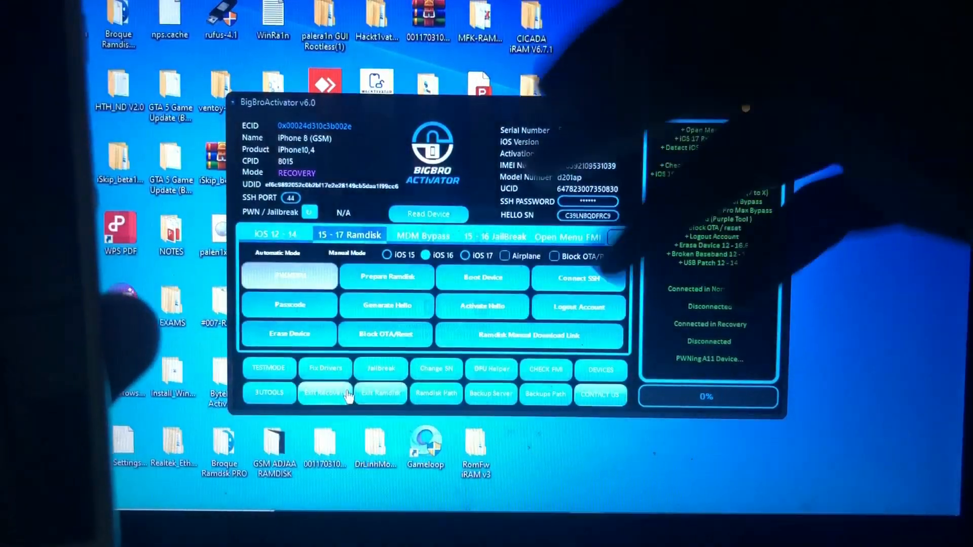
pyautogui.click(428, 214)
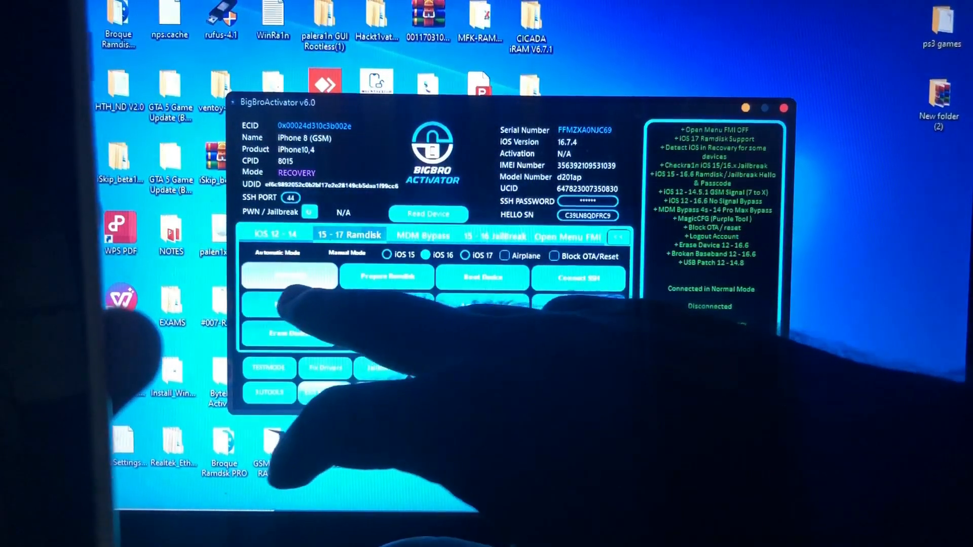
pyautogui.click(288, 275)
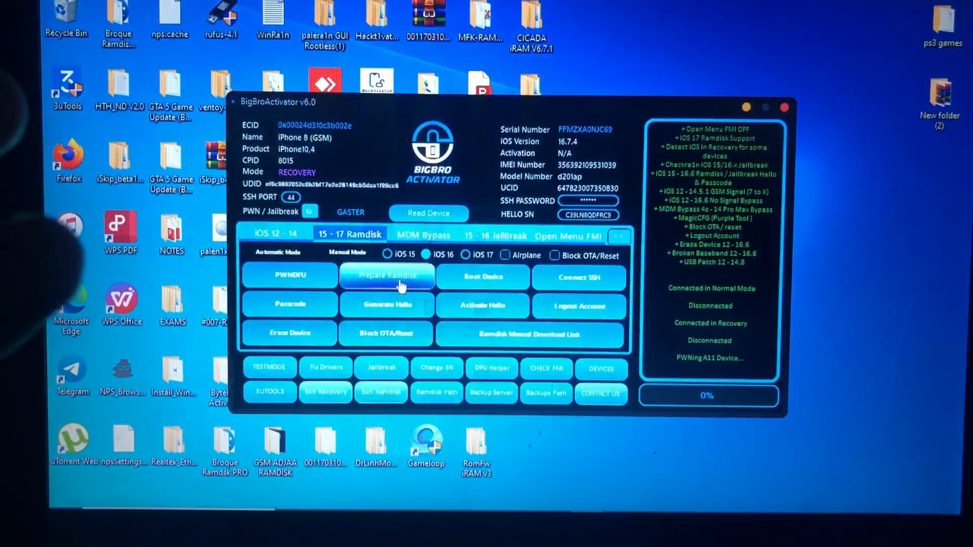
# Prepare the iOS 16 ramdisk and acknowledge 'Ramdisk File Already Exists!'.
pyautogui.click(387, 276)
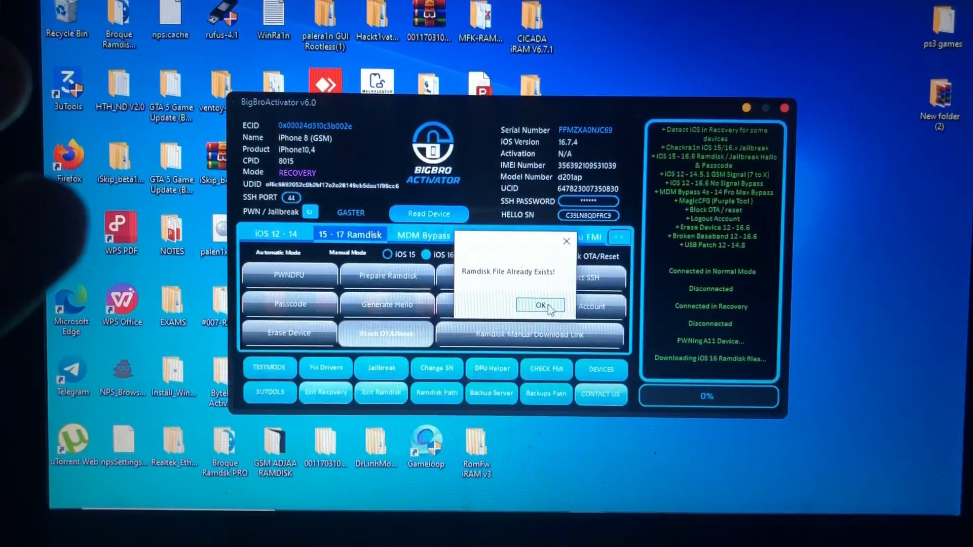
pyautogui.click(538, 305)
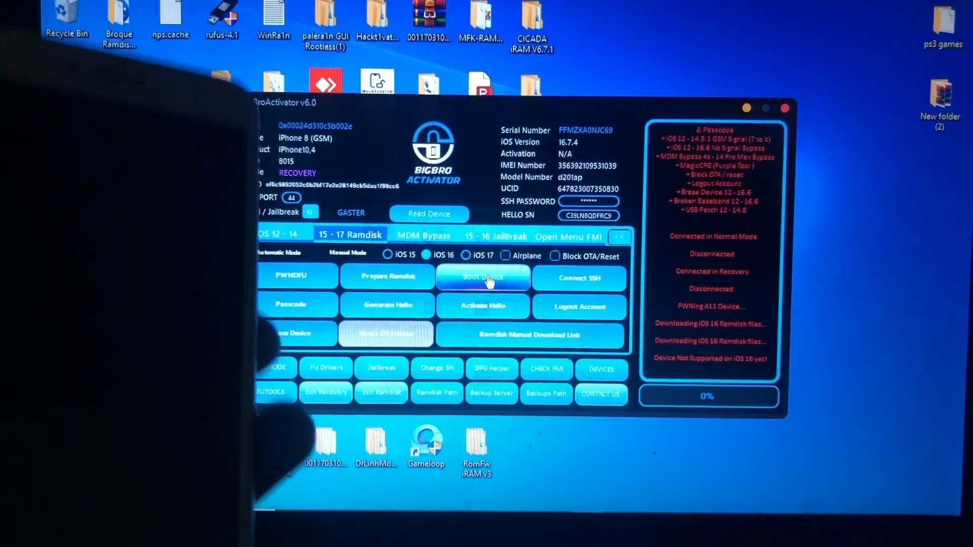
# Boot Device with the patched ramdisk until it reconnects in normal mode.
pyautogui.click(482, 276)
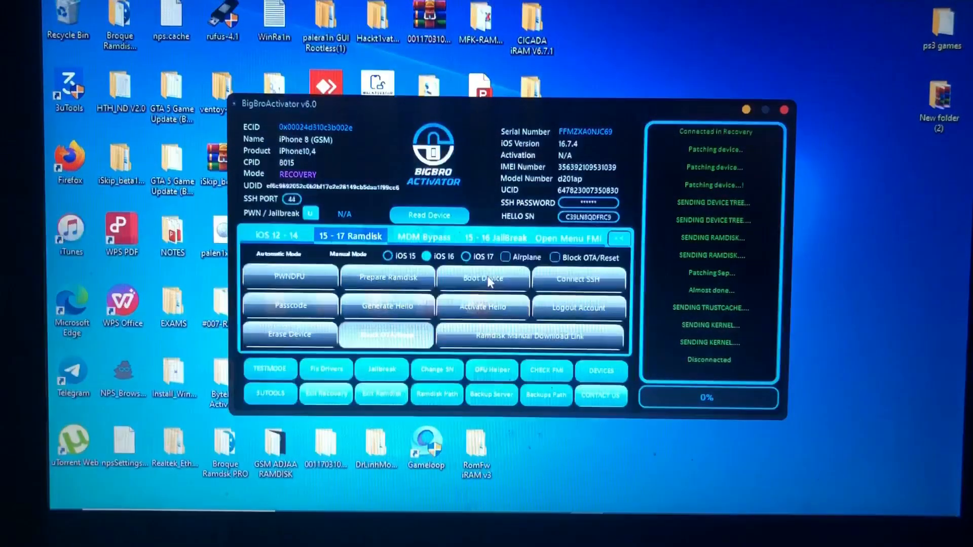
pyautogui.click(483, 277)
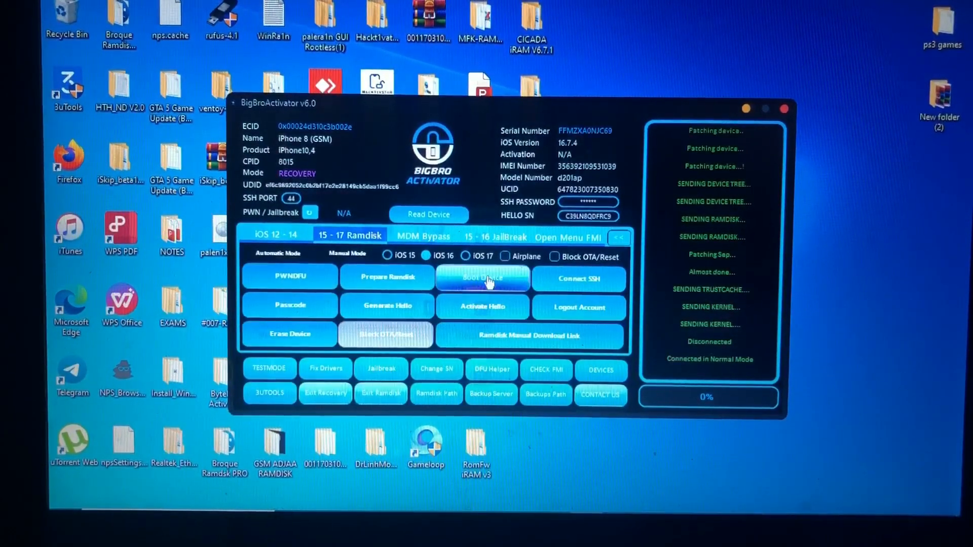
pyautogui.click(483, 276)
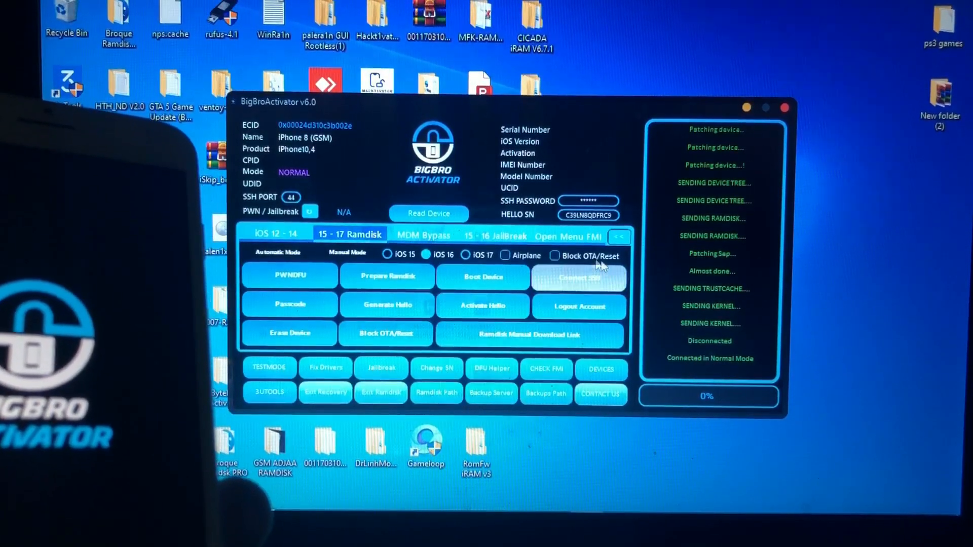
# Connect SSH to the ramdisk, mounting partitions and generating the activation files.
pyautogui.click(578, 276)
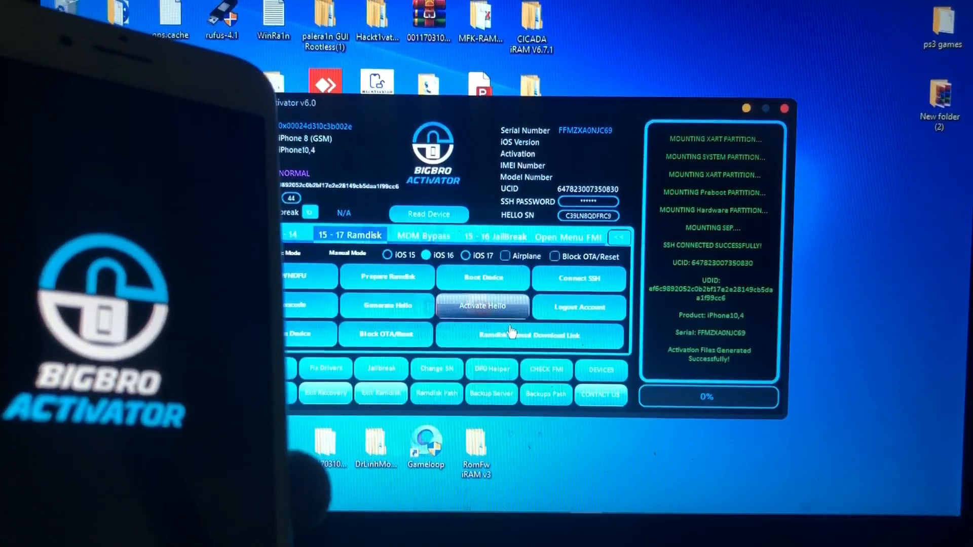
# Start Activate Hello using the Original SN bypass method, reaching 30% progress.
pyautogui.click(482, 306)
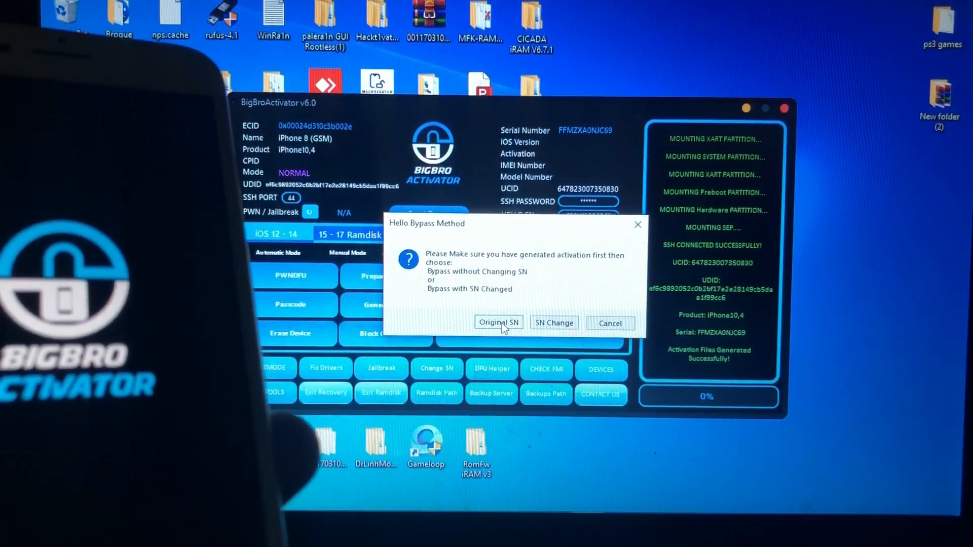
pyautogui.click(498, 322)
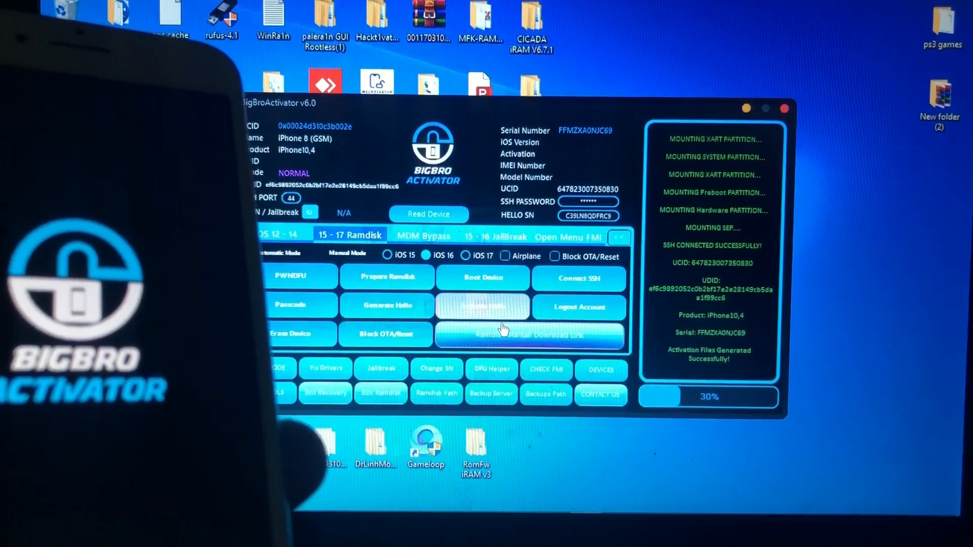